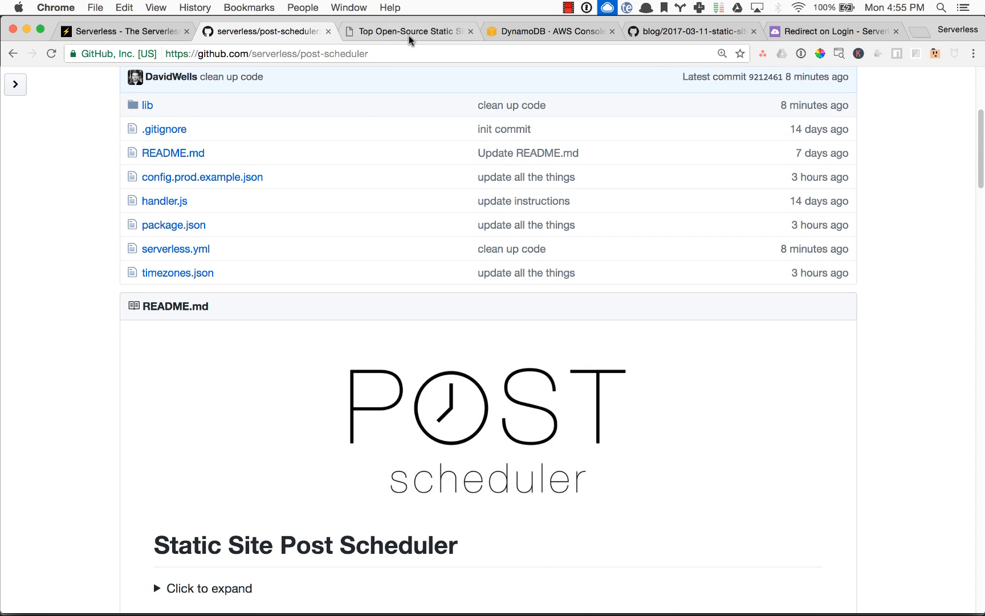
Step: Bring up the StaticGen page listing the top open-source static site generators
left_click(408, 32)
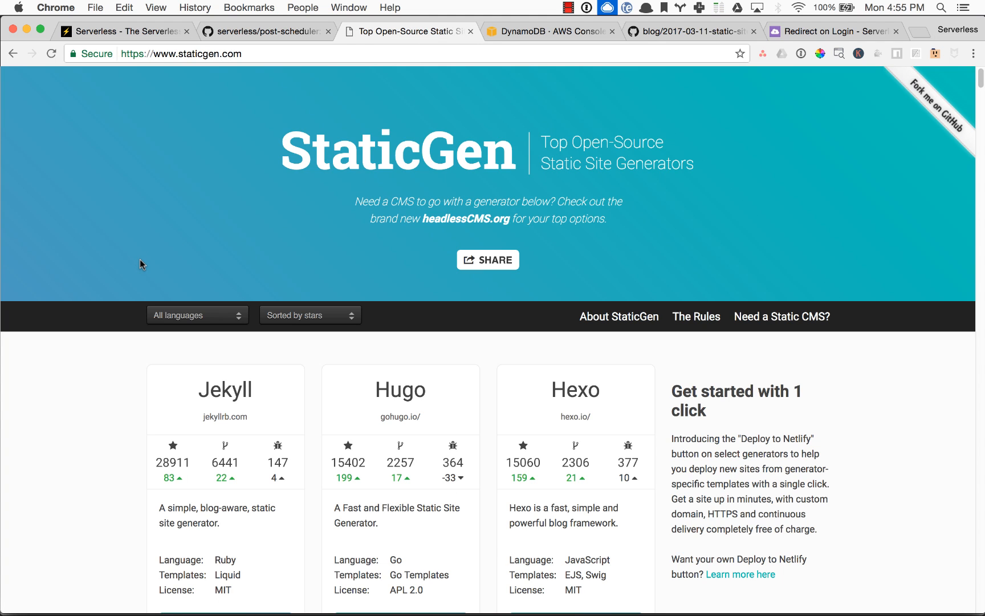
scroll("down", 3)
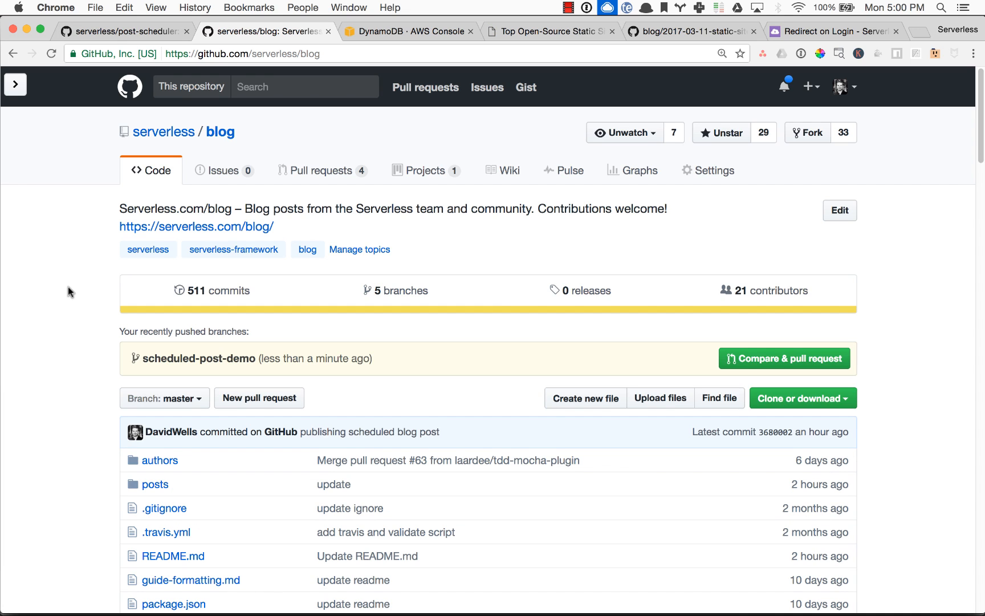
mouse_move(478, 380)
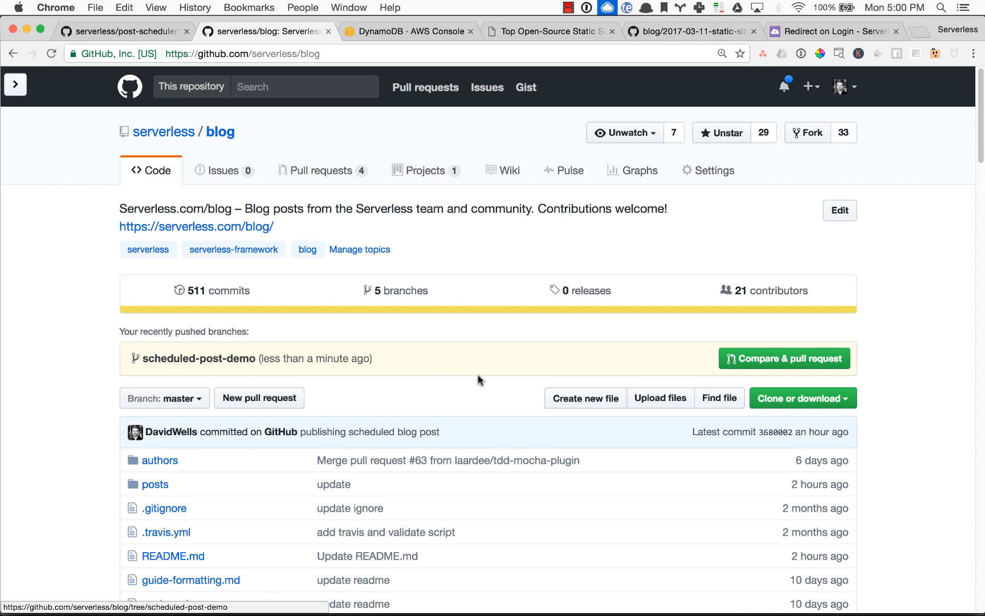
Step: Compare the pushed scheduled-post-demo branch against master, titled 'Create 2017-03-11-demo.md'
left_click(784, 358)
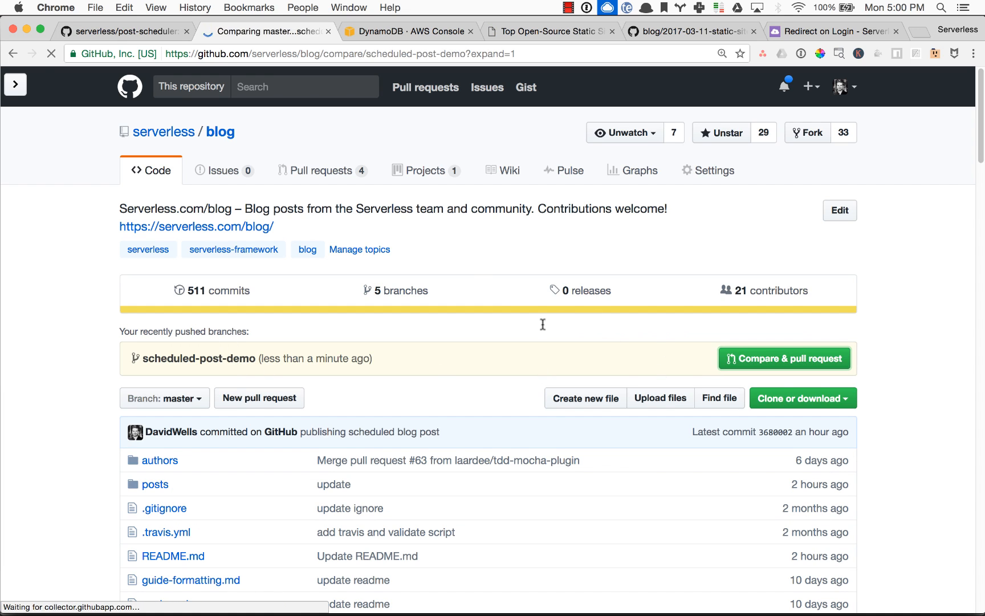
left_click(783, 358)
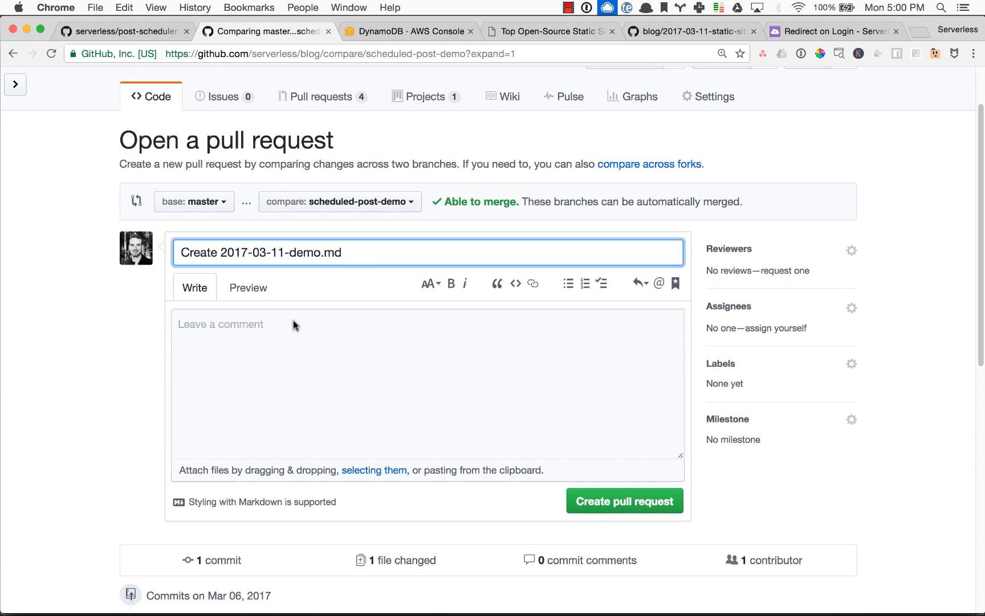
scroll("down", 3)
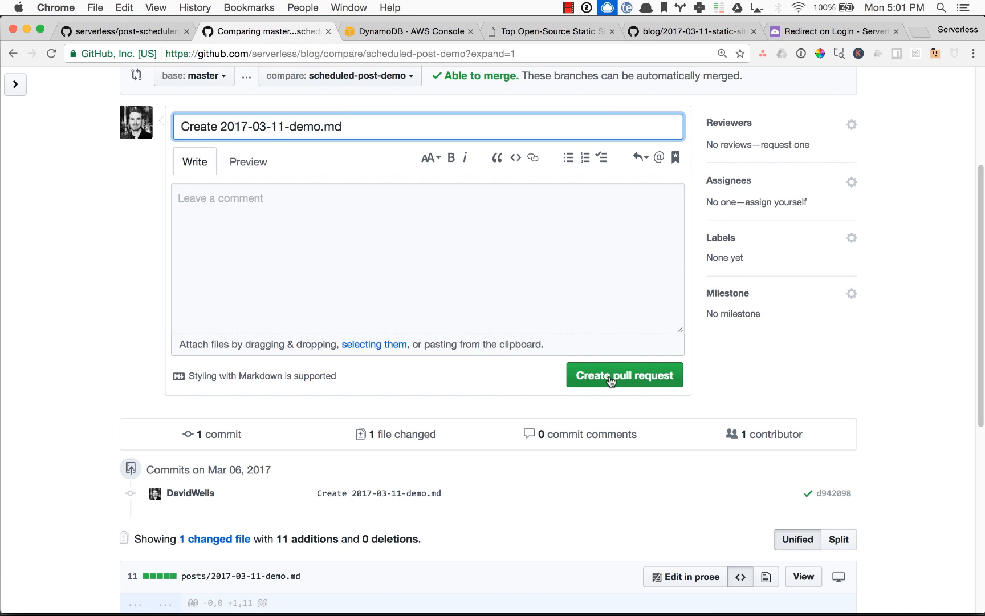
Step: Create pull request #97 and watch its Travis CI status checks
left_click(623, 374)
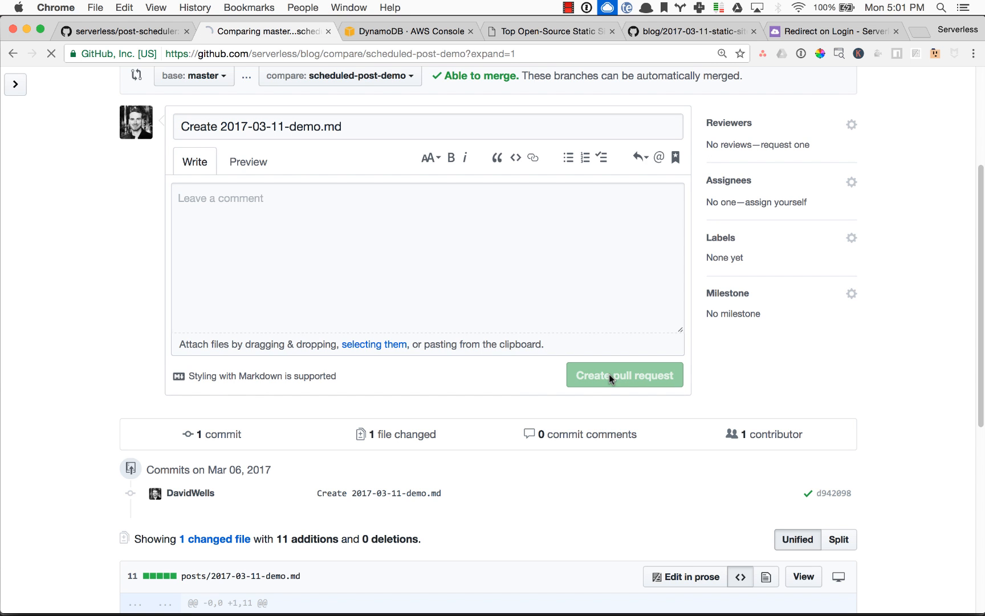
left_click(623, 376)
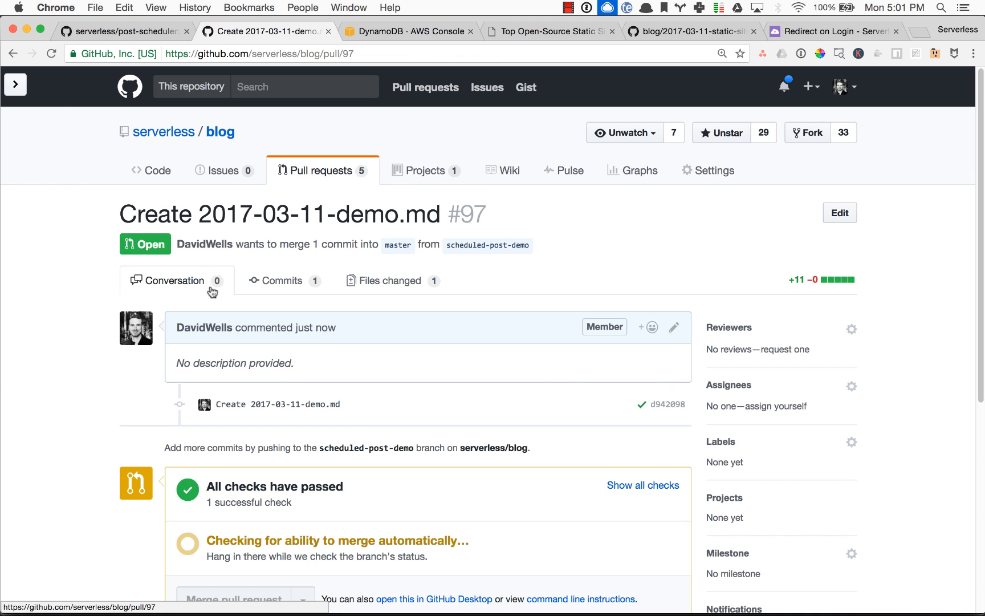
left_click(390, 281)
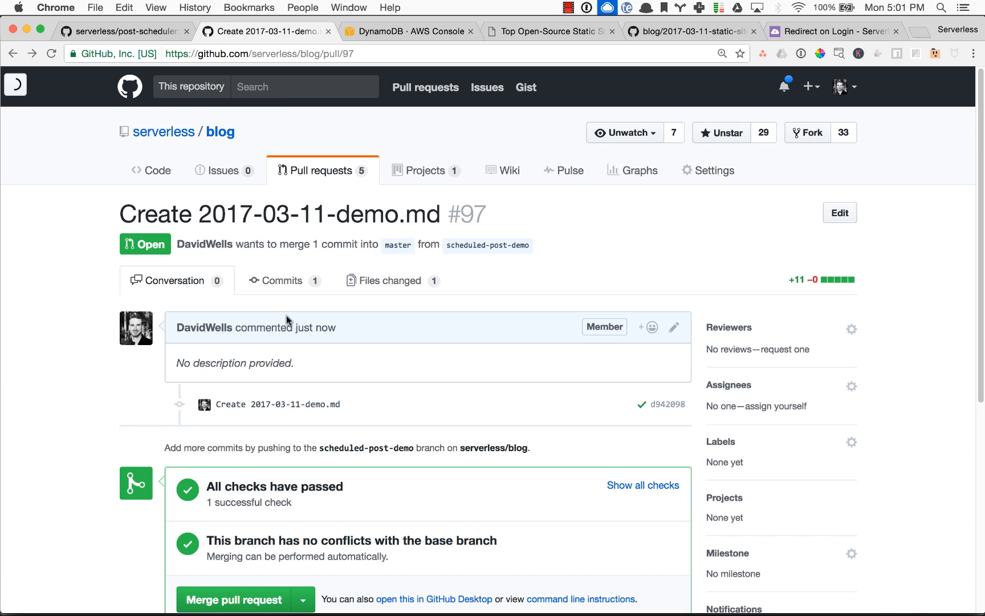
scroll("down", 3)
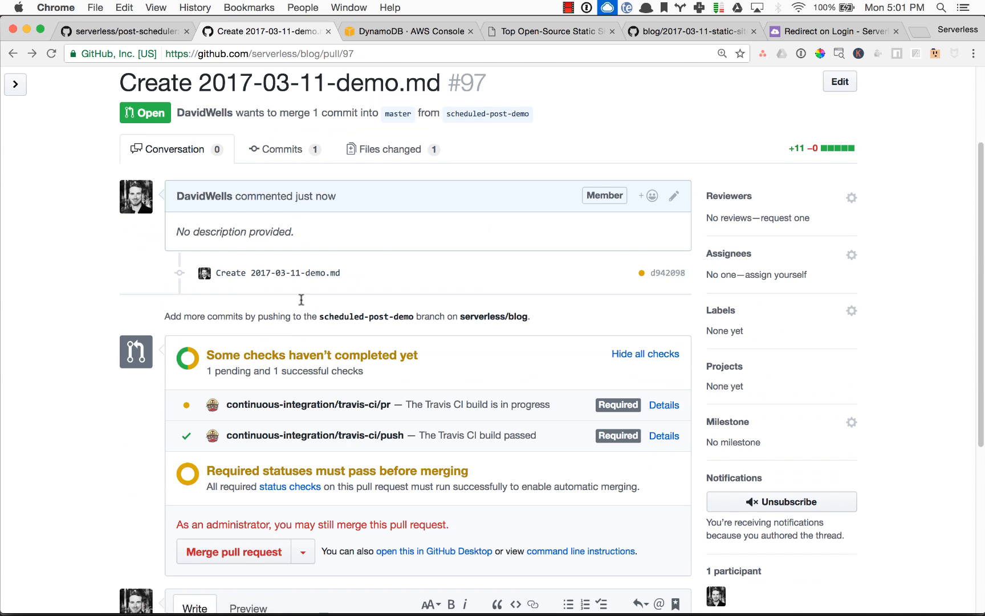
Step: Draft the comment 'schedule(03/01/2017 7:00 pm)' and edit it to 'schedule(03/06/2017 6:00 pm)'
scroll("down", 3)
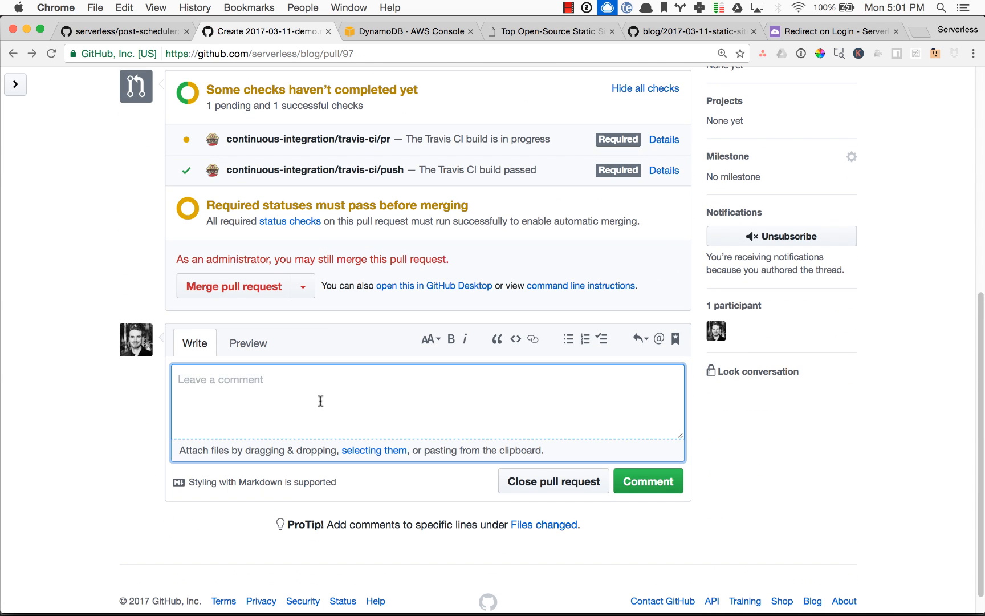
type("schedule(03/01/2017 7:00 pm)")
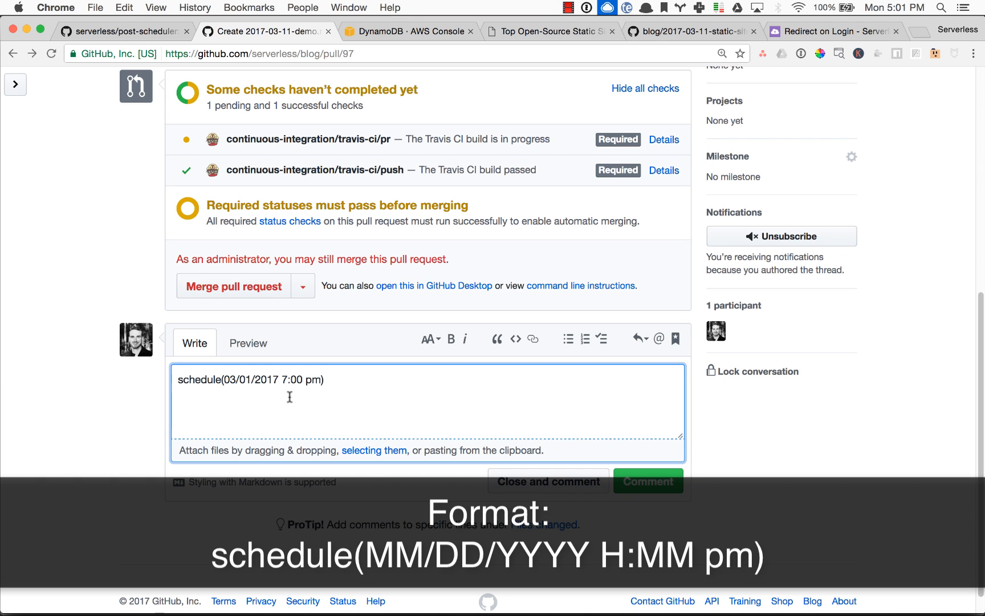
double_click(245, 380)
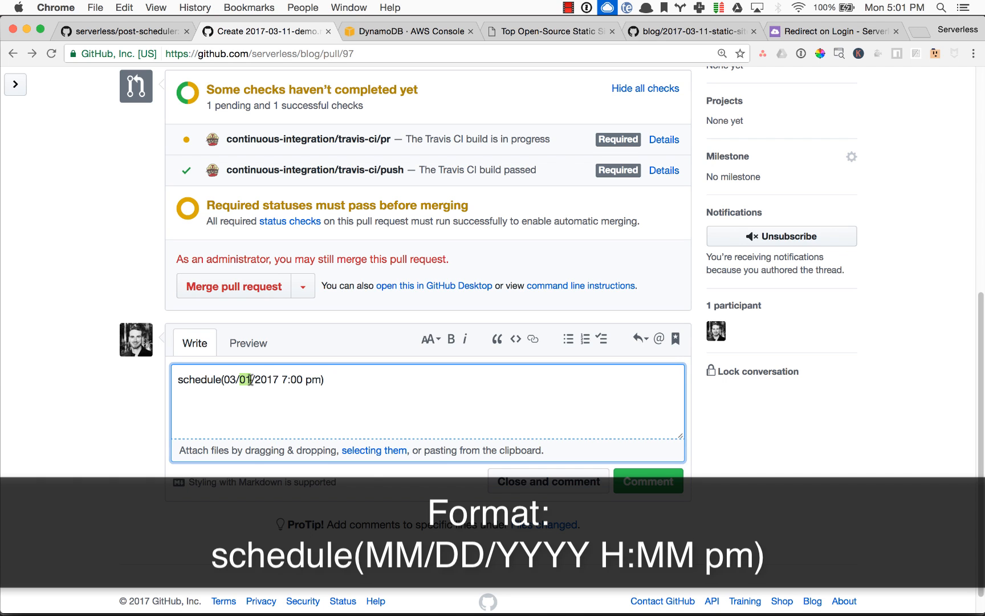
key("Backspace")
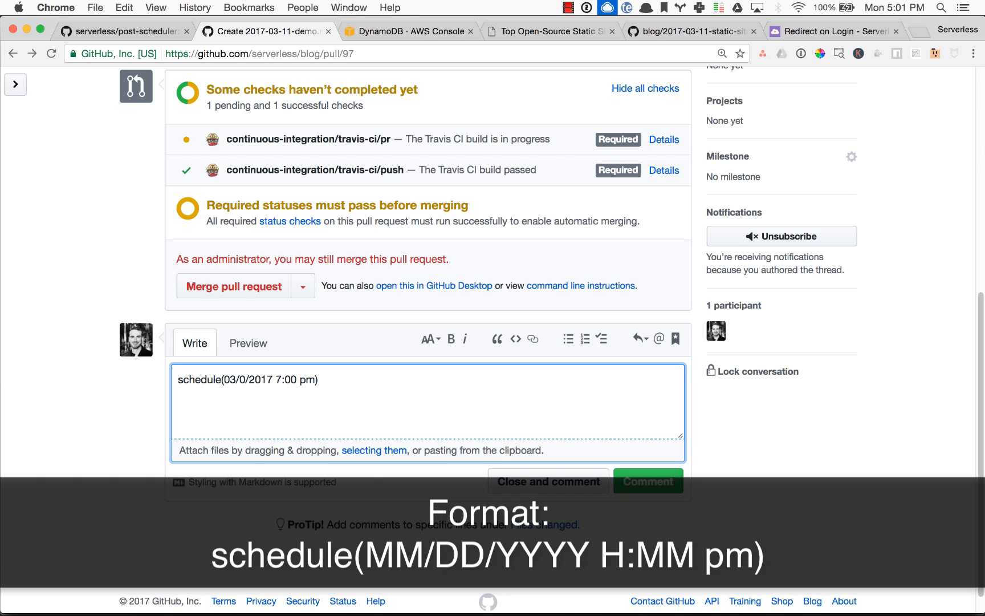
type("6")
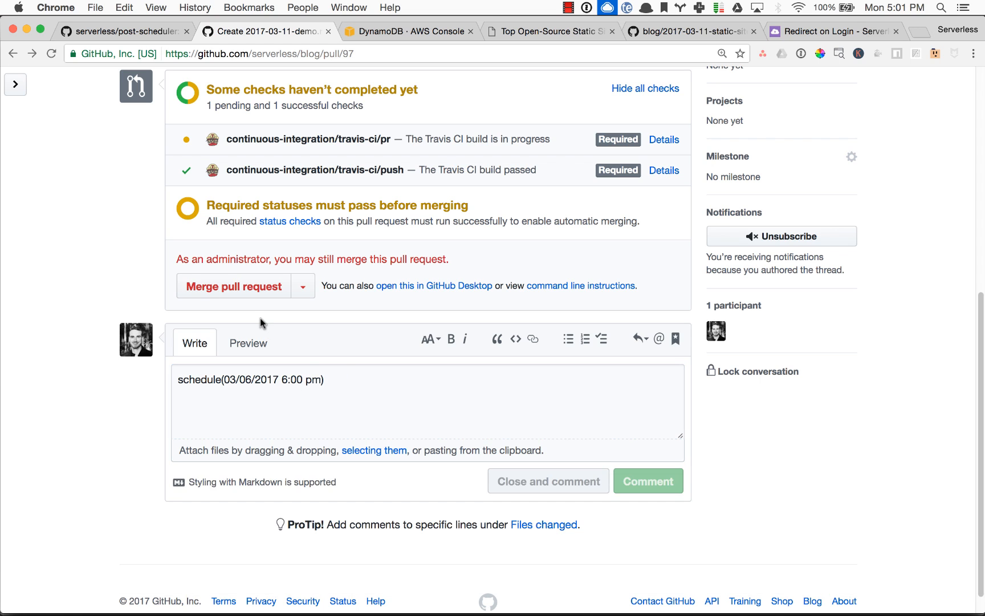
Step: Post the schedule comment and read the bot's confirmation for 03/06/2017 at 6:00pm
left_click(648, 481)
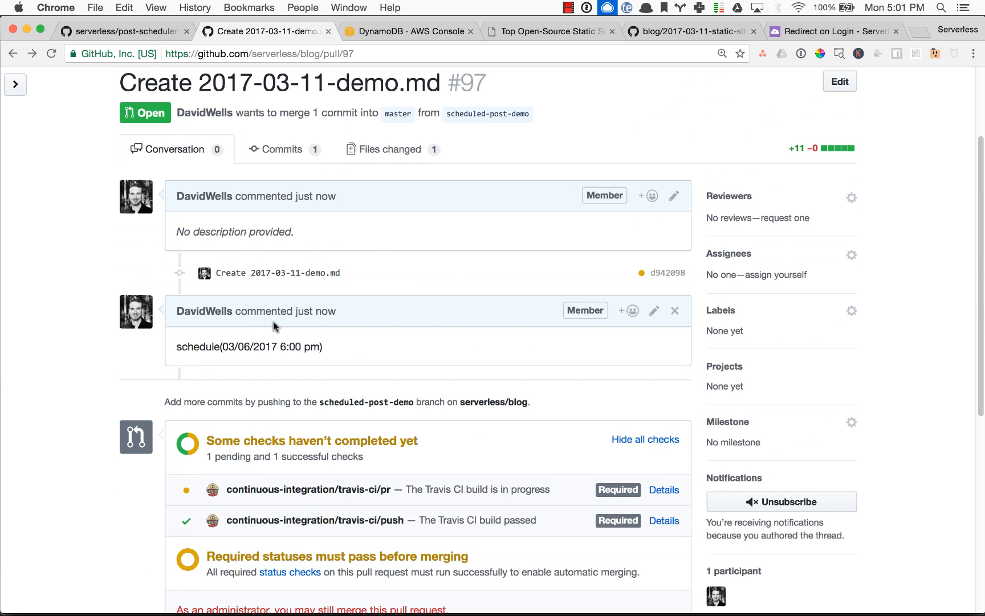
scroll("down", 3)
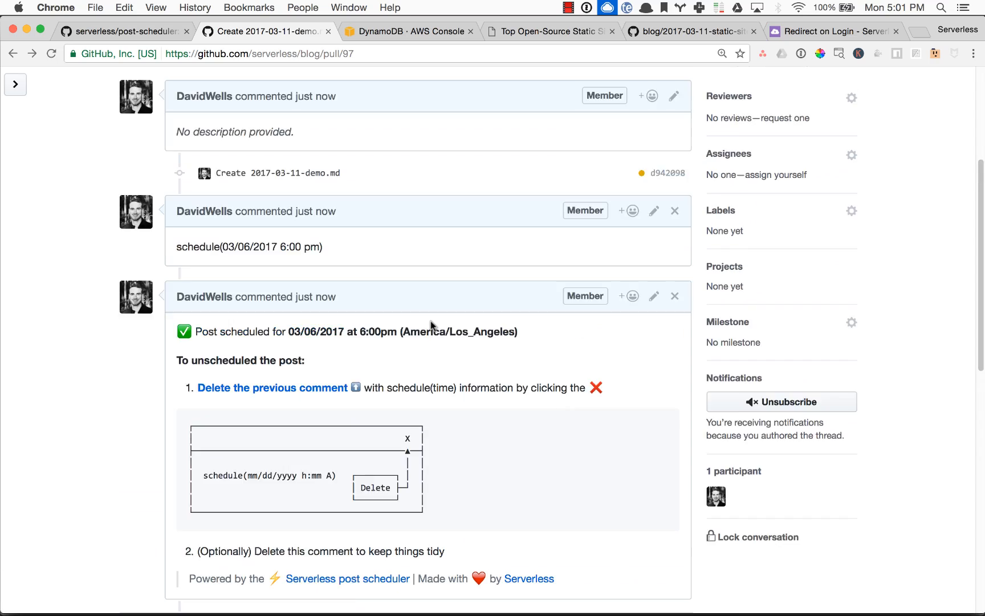
left_click_drag(293, 331, 498, 331)
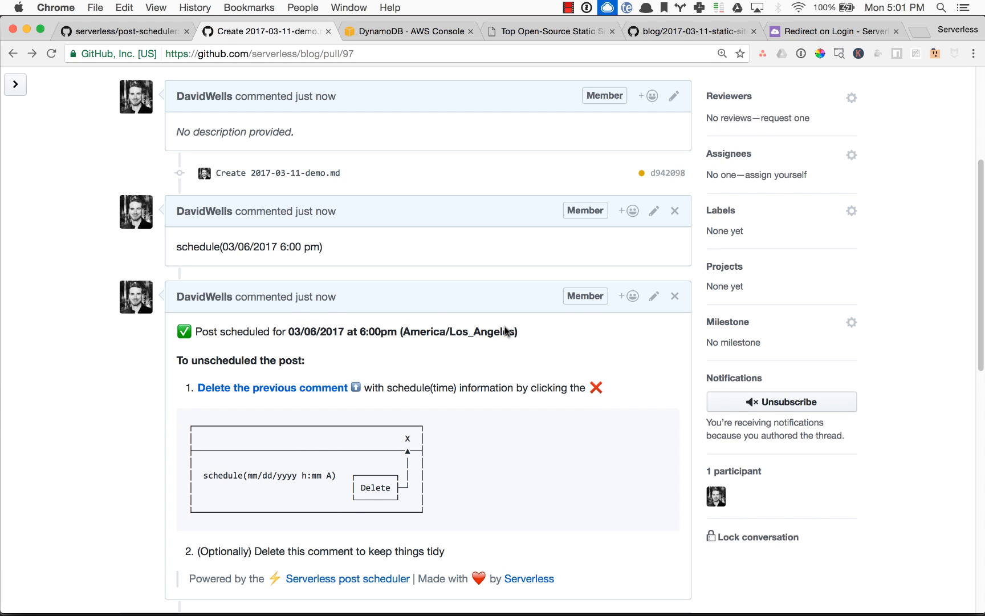
mouse_move(502, 328)
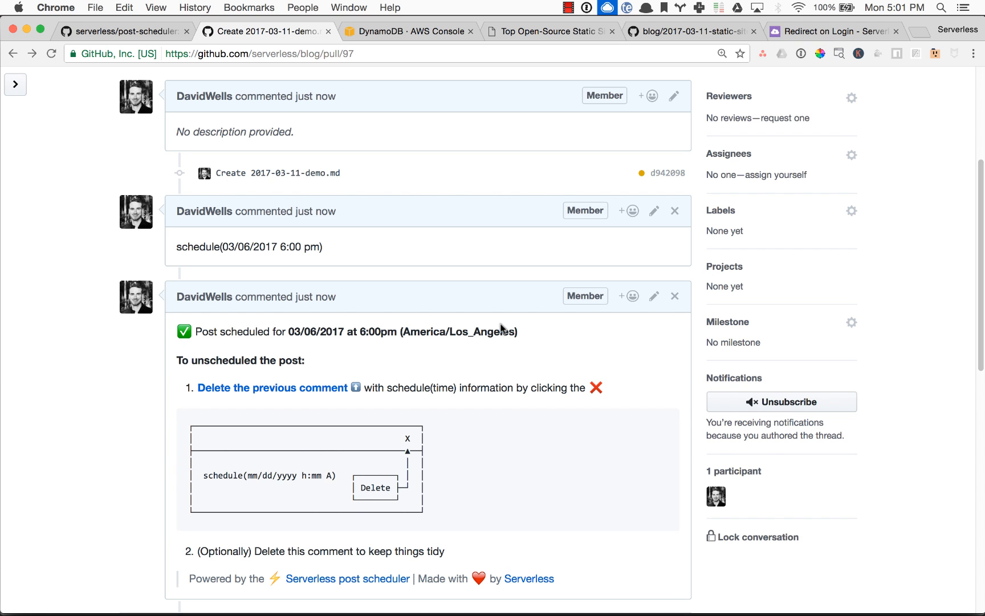
mouse_move(455, 323)
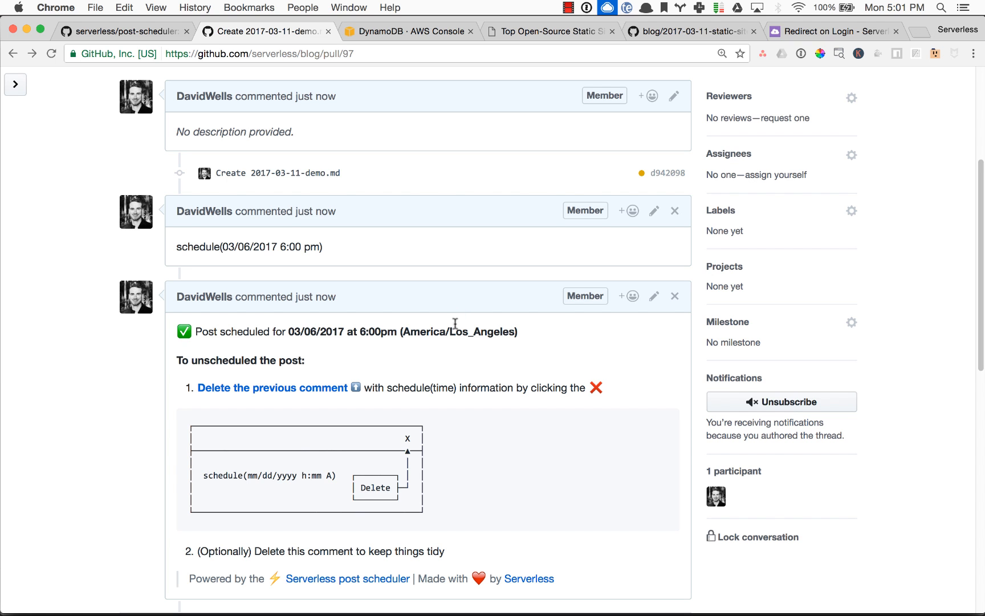
scroll("down", 3)
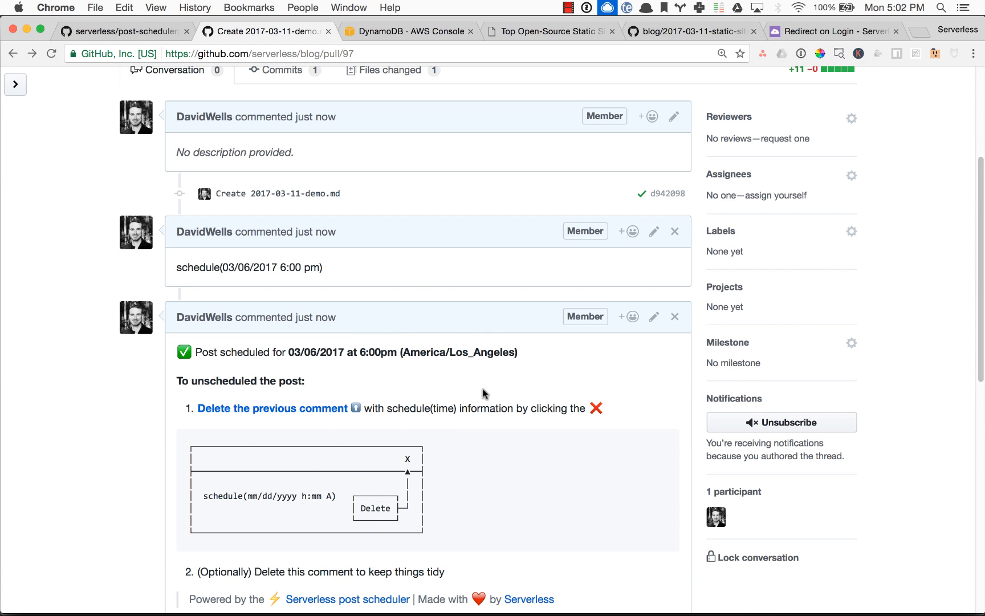
mouse_move(477, 402)
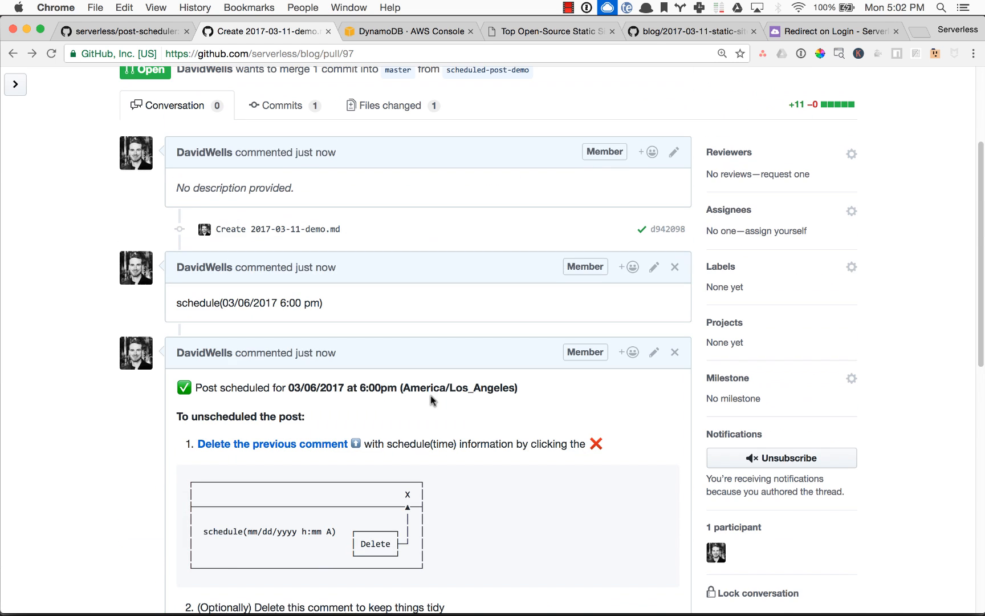
mouse_move(675, 354)
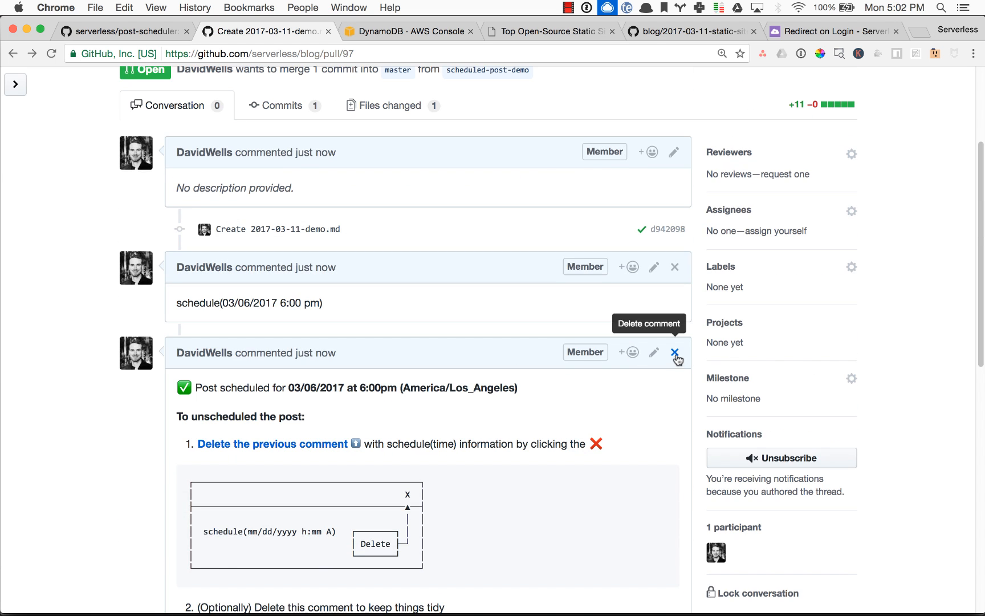
Step: Delete the bot confirmation and the schedule(...) comment so the post is unscheduled
left_click(675, 352)
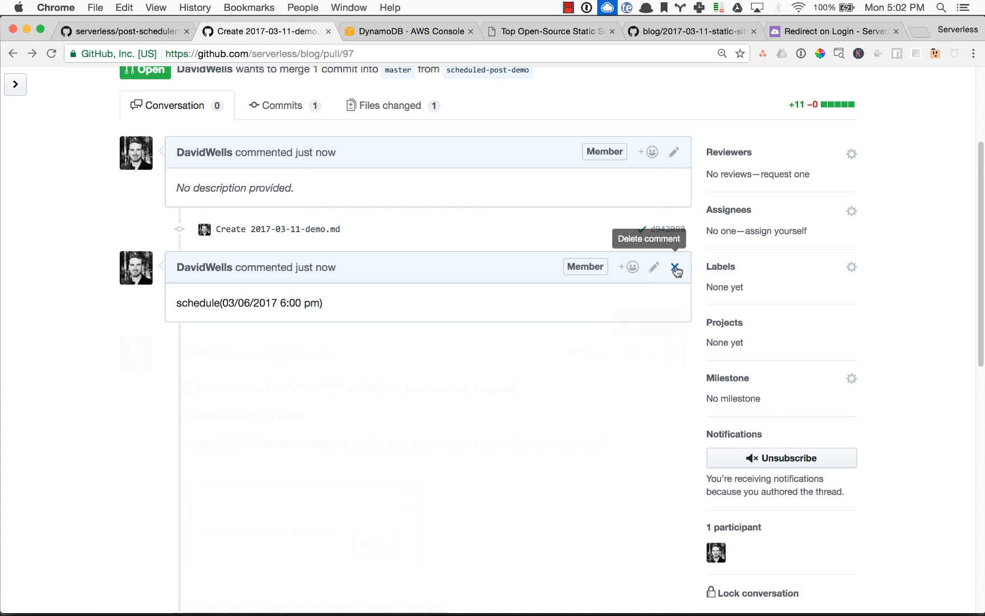
left_click(676, 266)
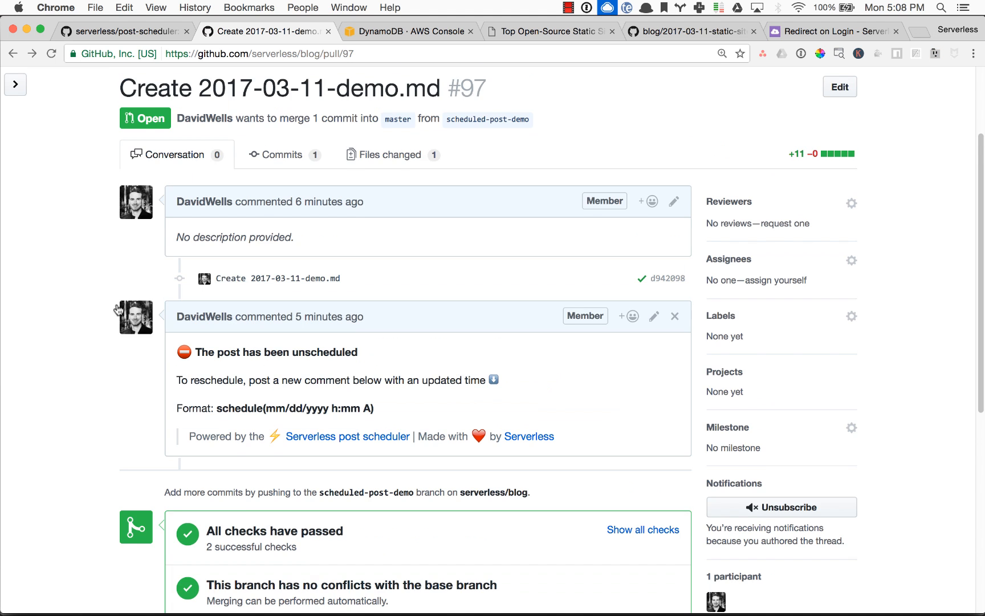
Step: Post a fresh 'schedule(03/06/2017 6:00 pm)' comment and review the bot's scheduled reply
type("schedule(03/06/2017 6:00 pm)")
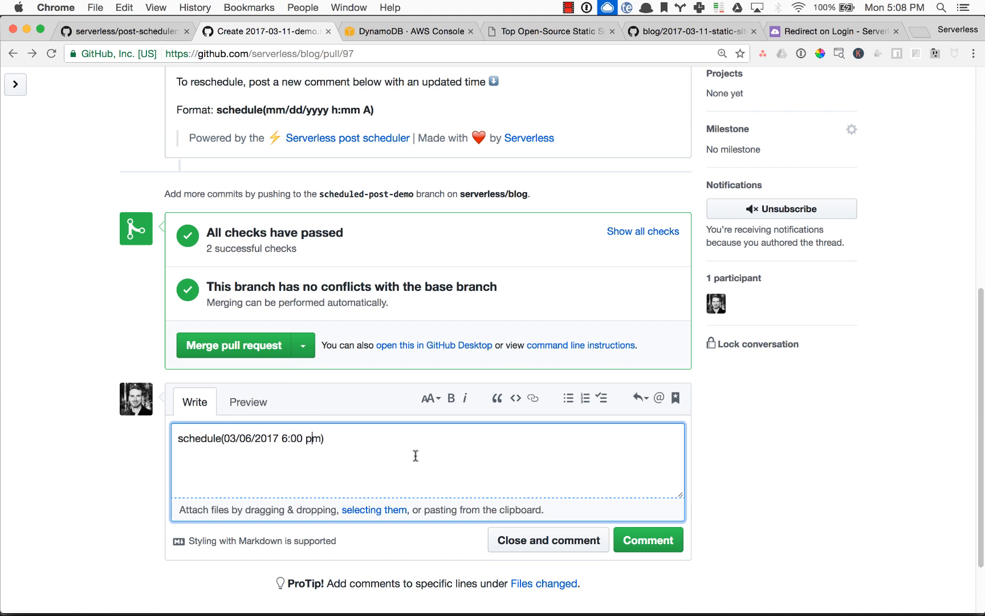
left_click(648, 539)
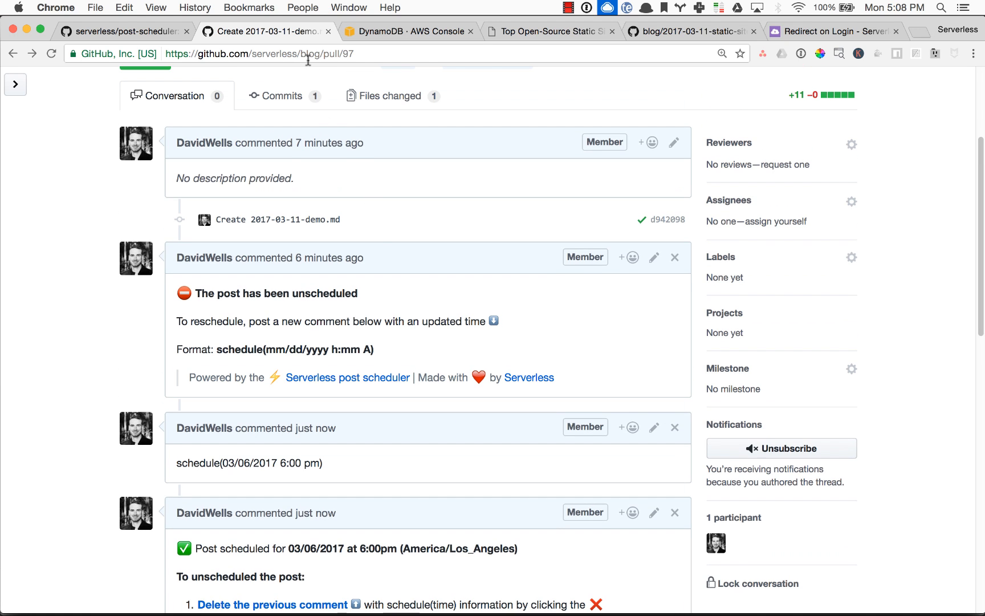
double_click(269, 54)
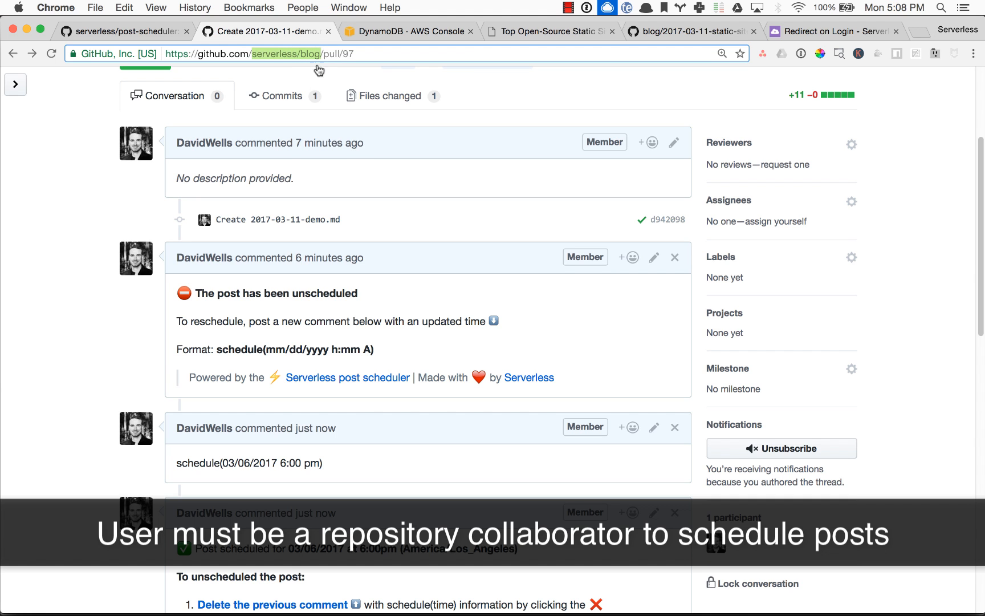
scroll("down", 3)
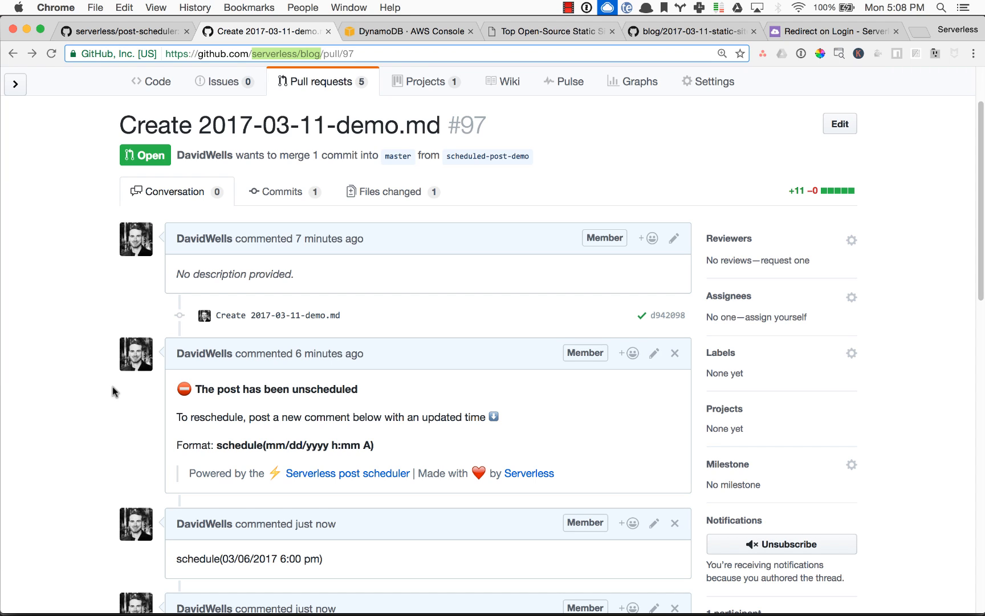
scroll("down", 3)
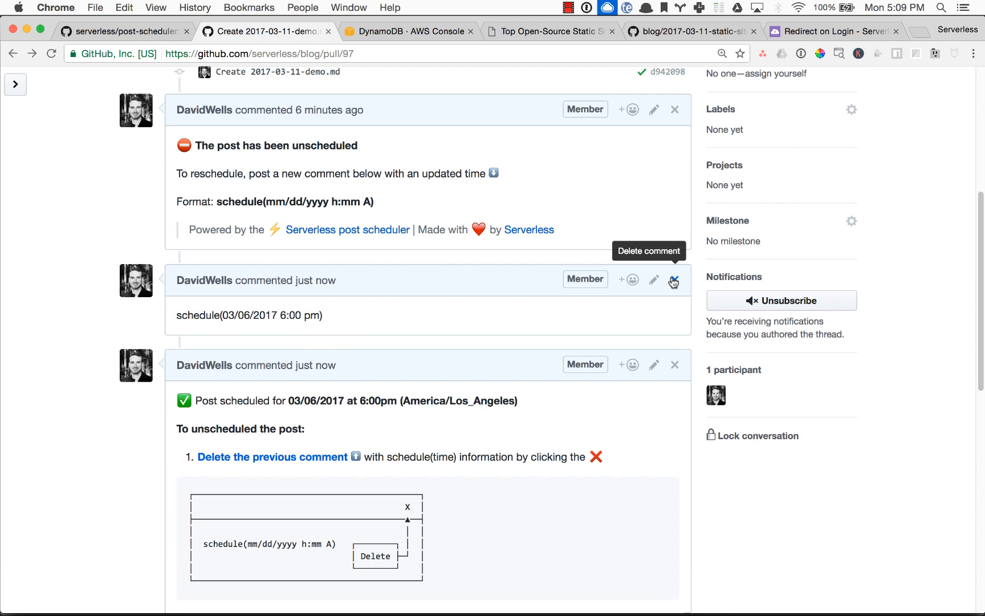
mouse_move(360, 325)
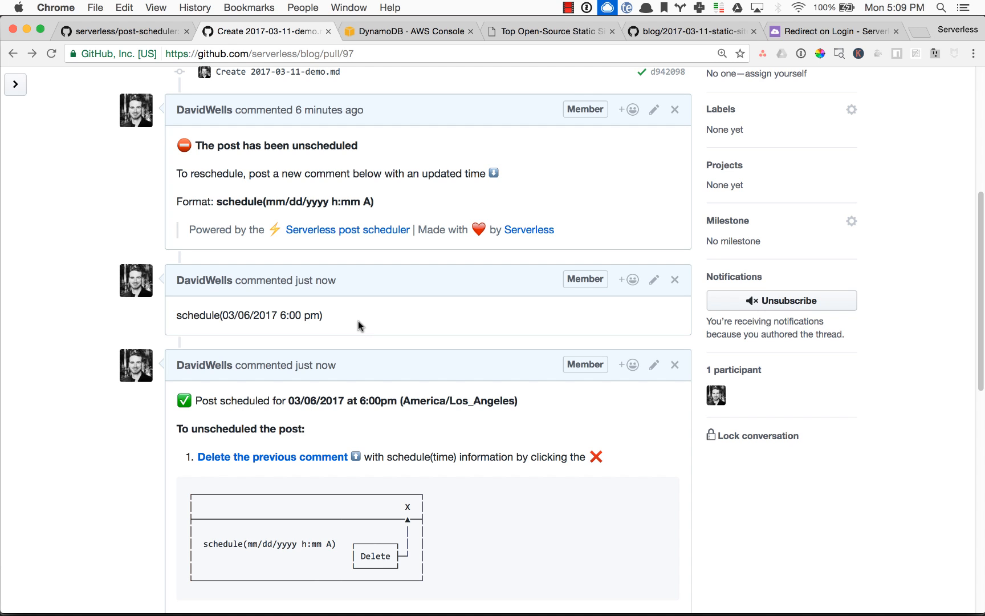
mouse_move(509, 362)
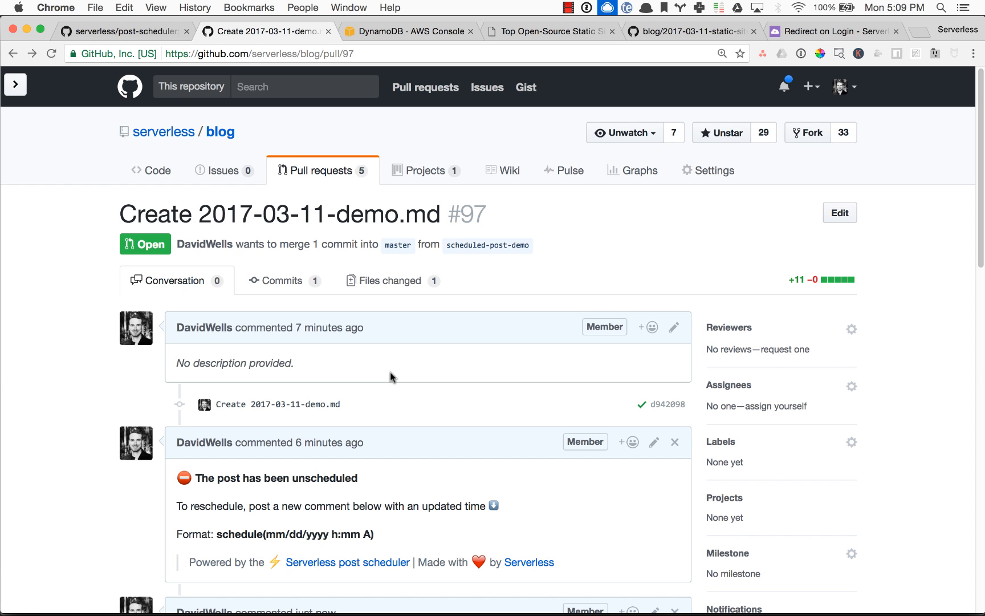
scroll("down", 3)
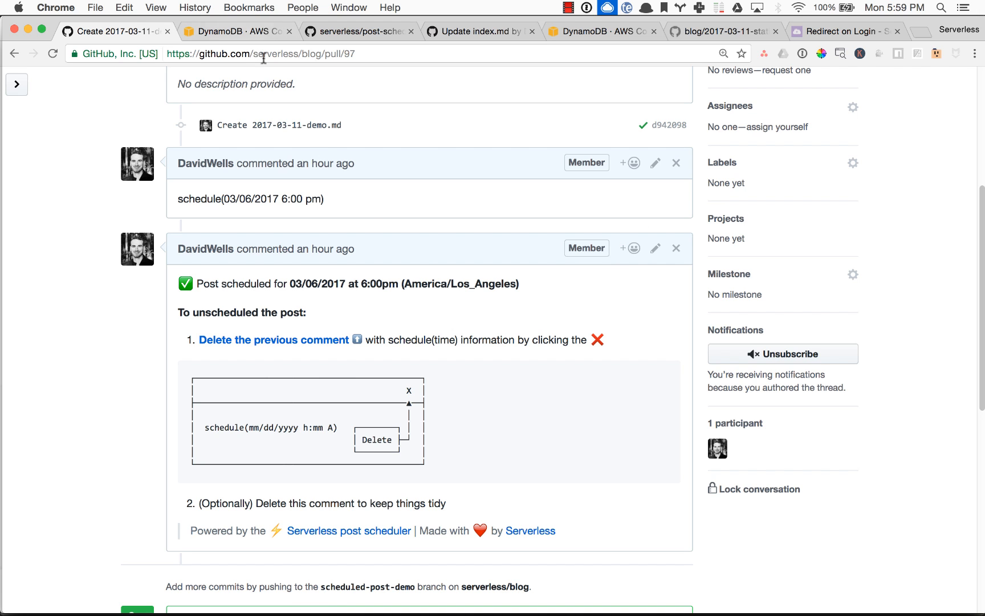
scroll("down", 3)
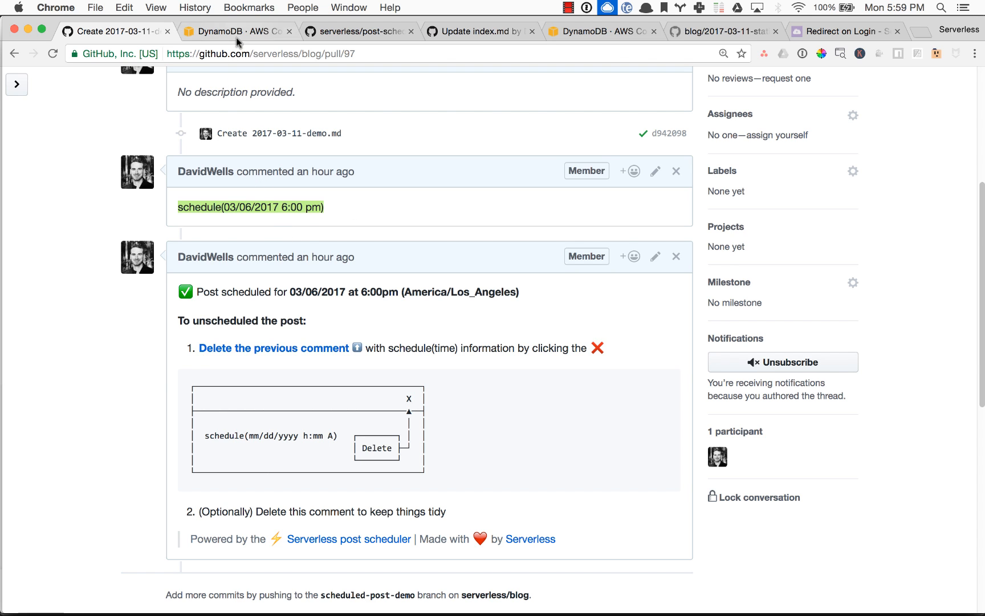
left_click(237, 31)
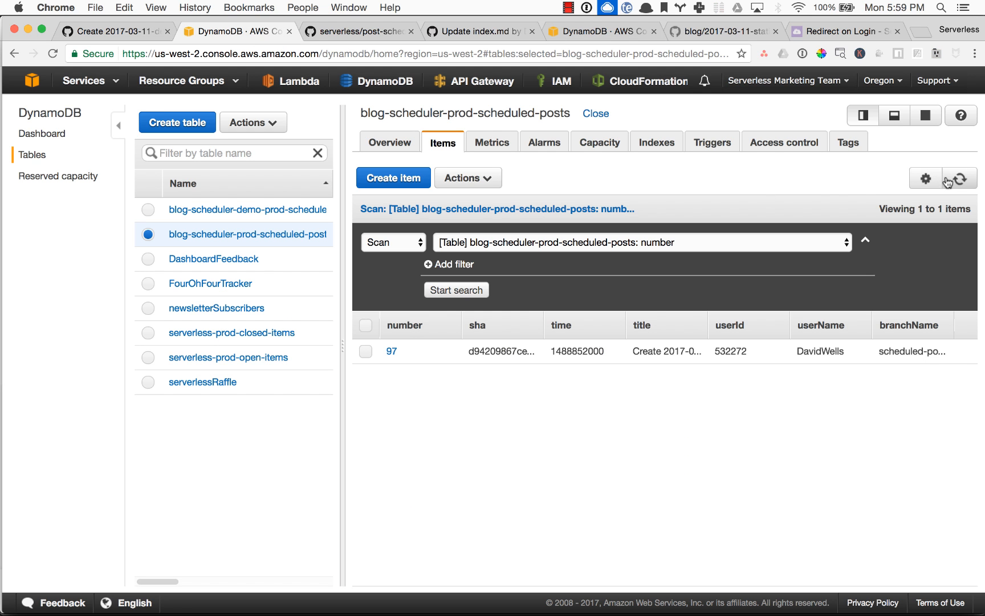
mouse_move(526, 358)
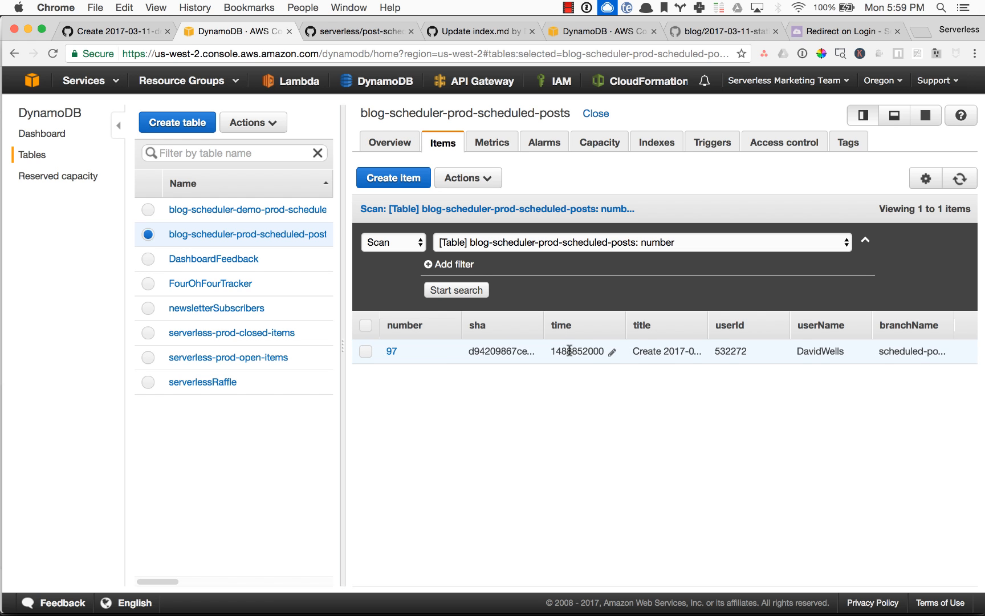
left_click(112, 31)
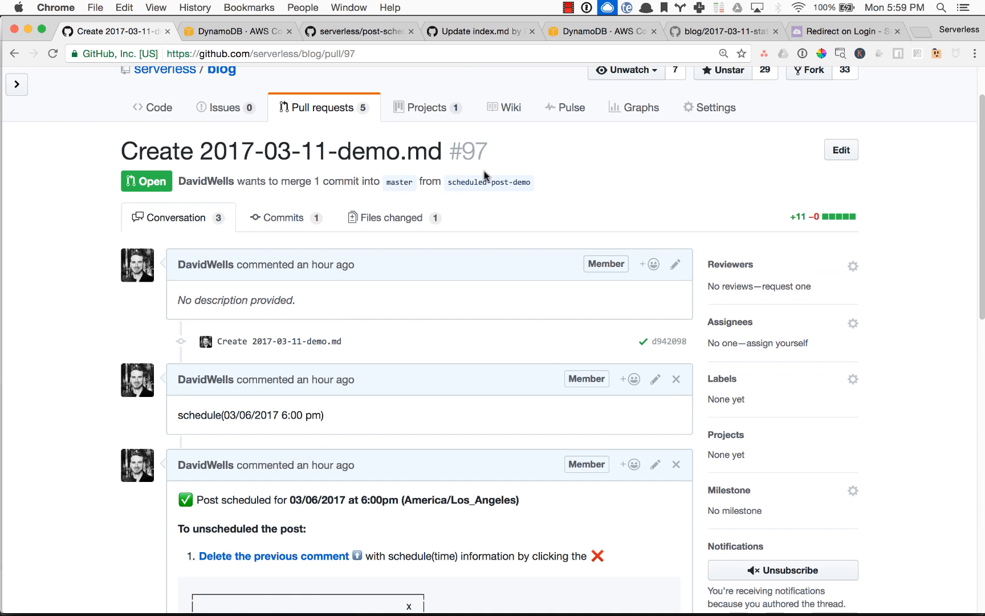
Step: Watch PR #97 merge into master with the bot's 'post has been published' comment
double_click(489, 183)
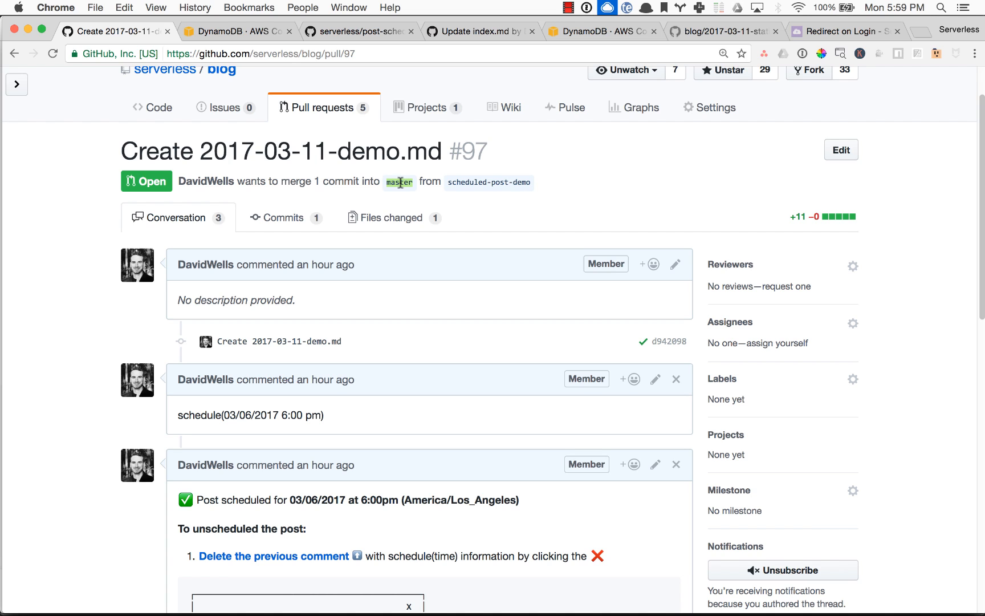
scroll("down", 3)
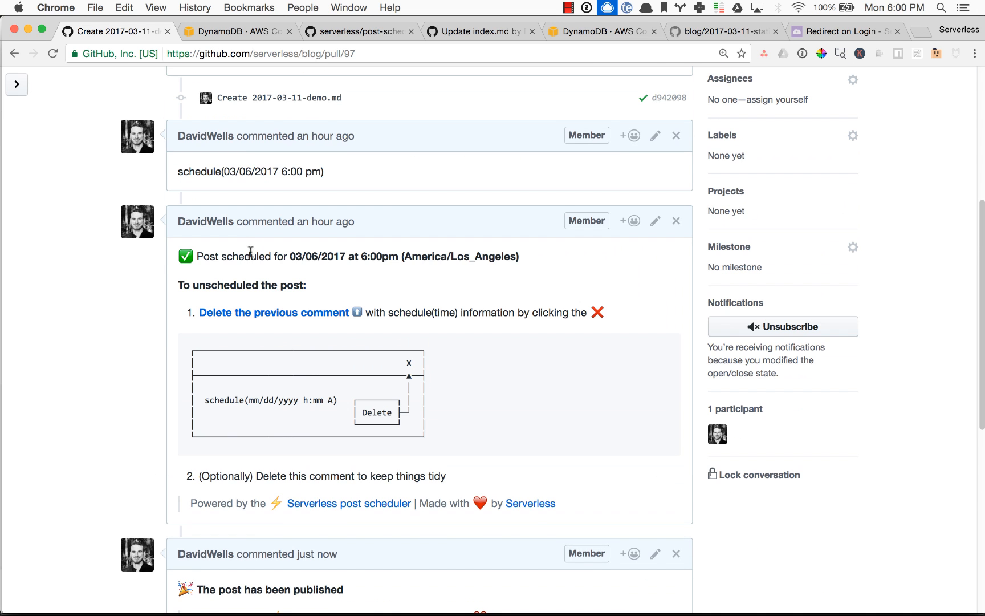
scroll("down", 3)
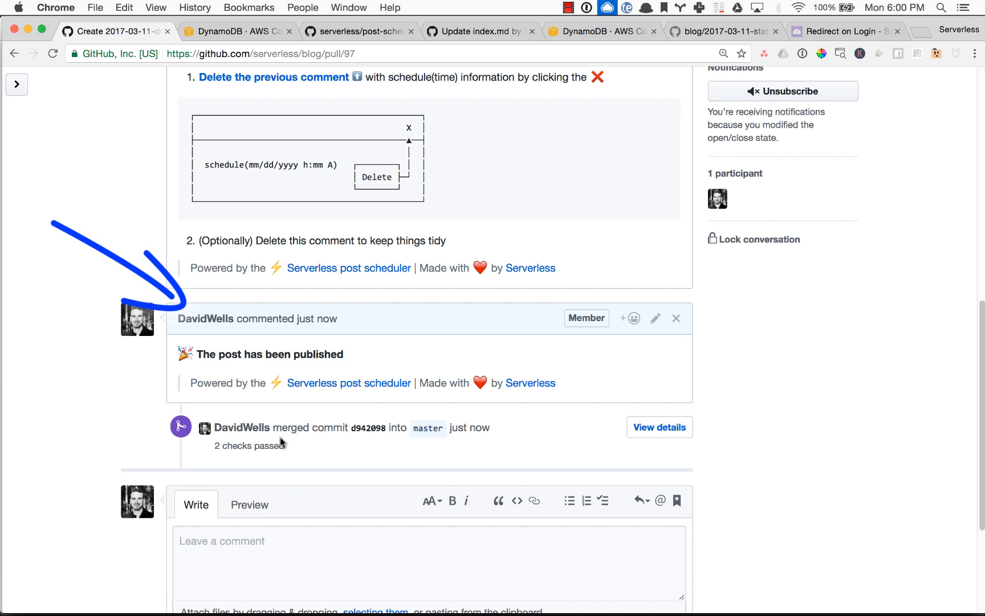
left_click_drag(286, 428, 490, 427)
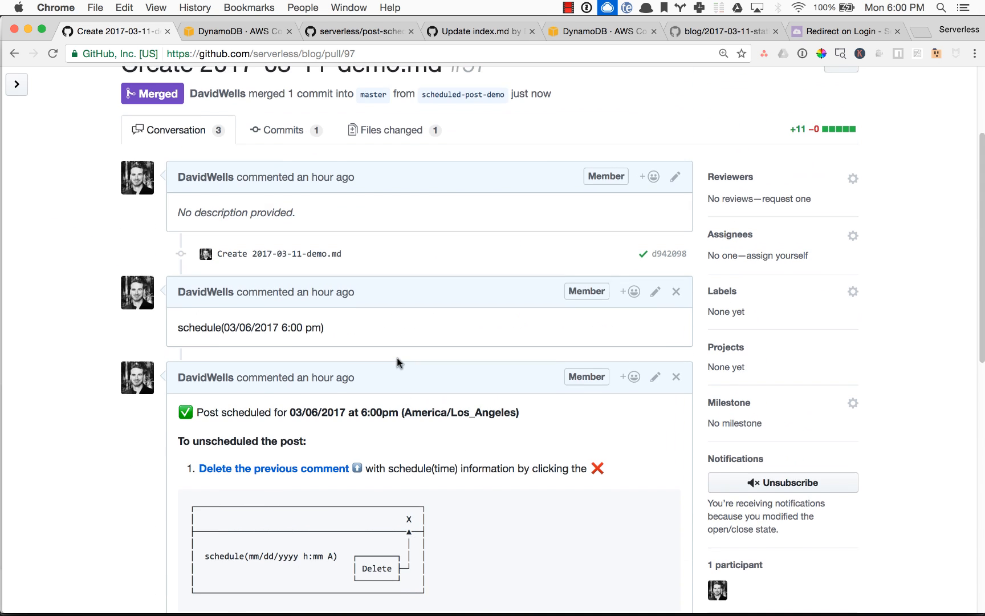
scroll("up", 3)
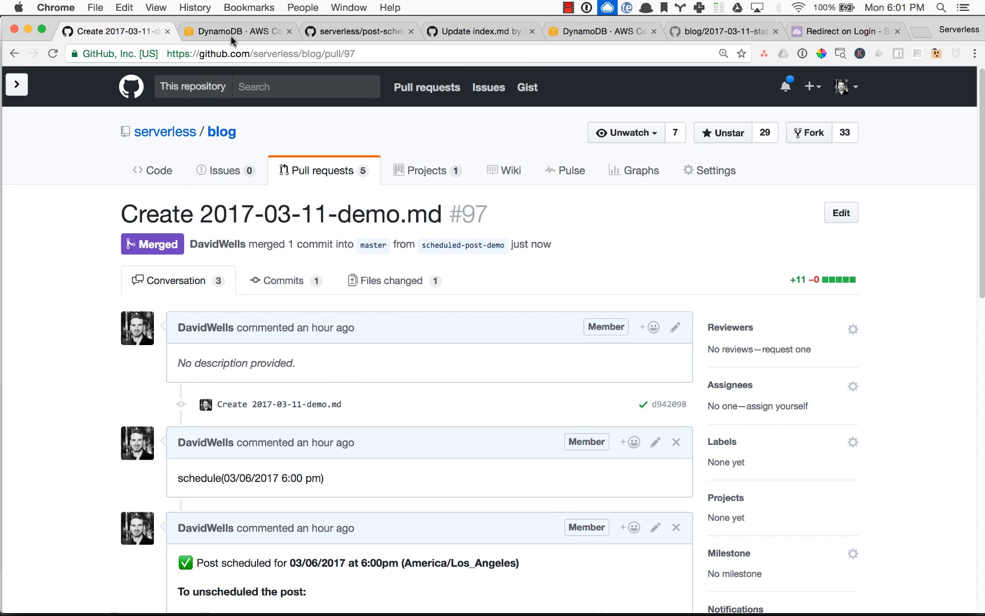
Step: Confirm the DynamoDB scheduled-posts table shows 0 items, then view serverless.com/blog
left_click(236, 30)
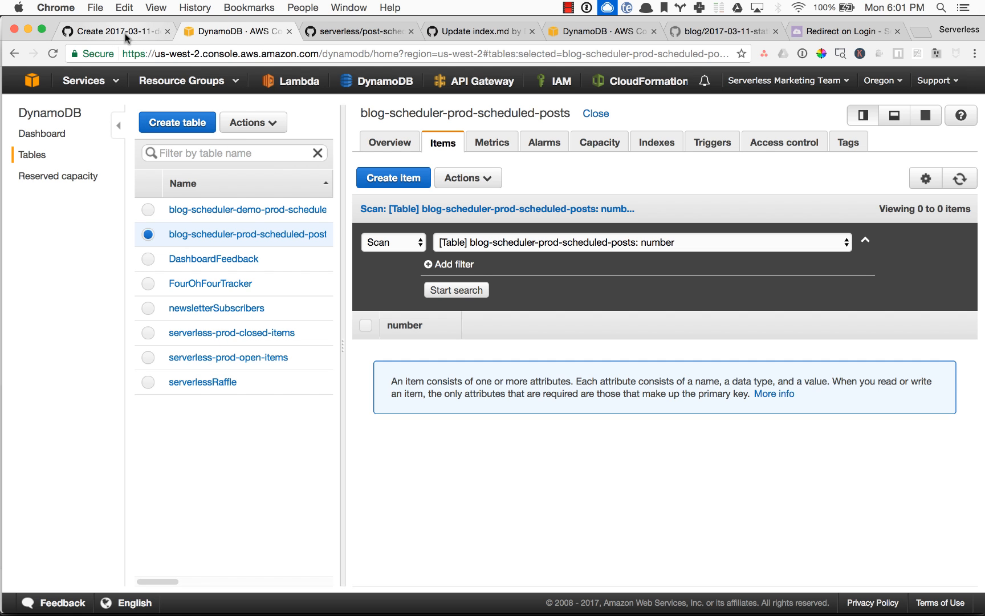
left_click(113, 31)
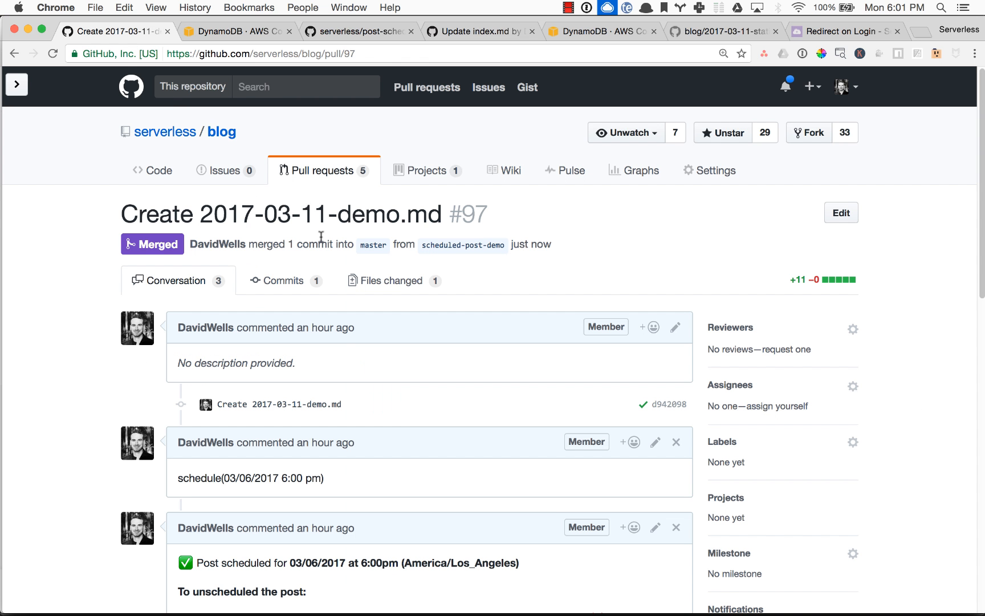
left_click(352, 30)
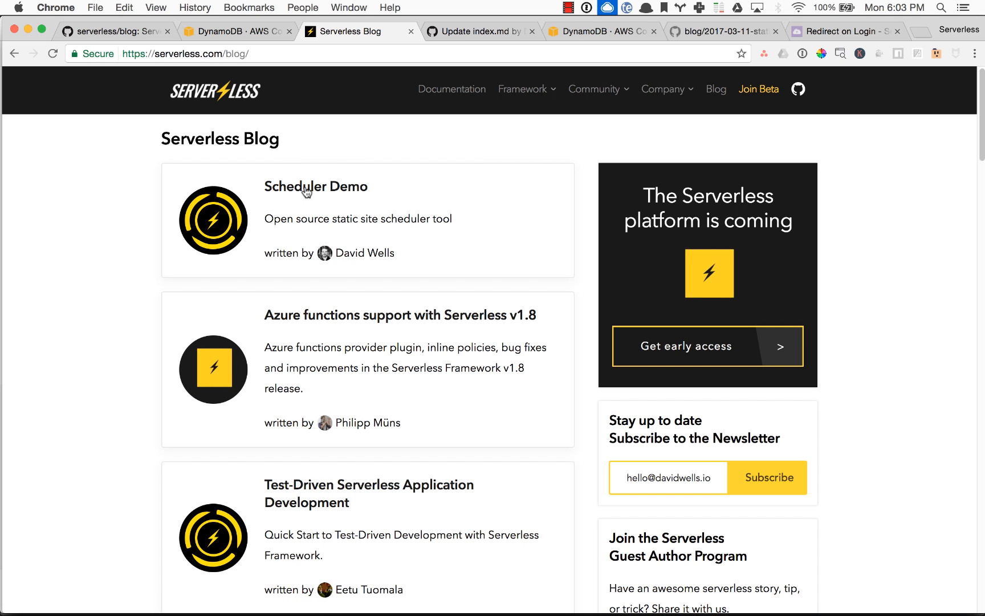
Step: View the published 'Scheduler Demo' post, then return to the serverless/blog repository
left_click(316, 186)
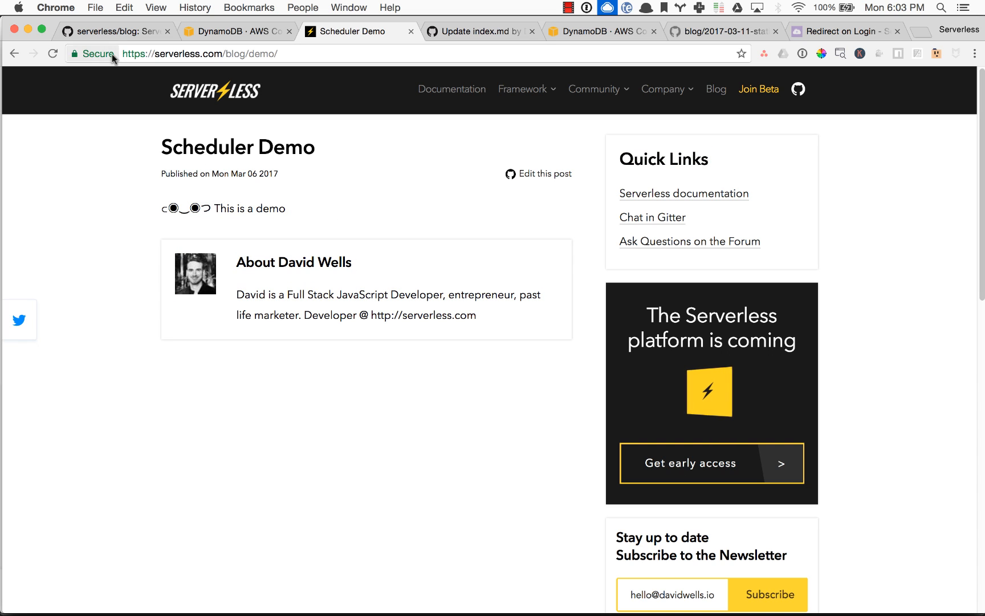
left_click(113, 31)
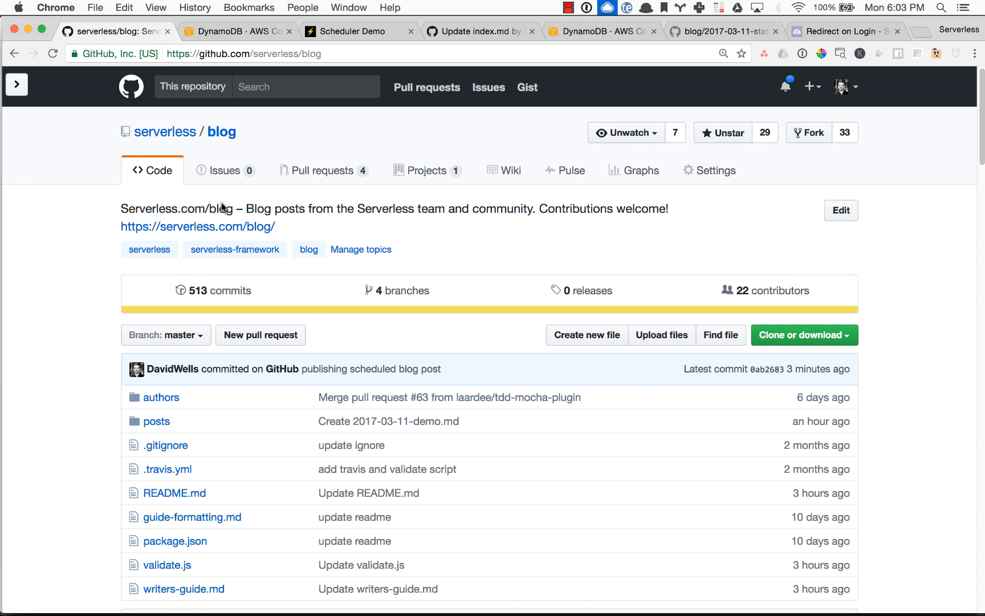
Step: Review the 'publishing scheduled blog post' commit and switch to the serverless/post-scheduler repository
scroll("down", 3)
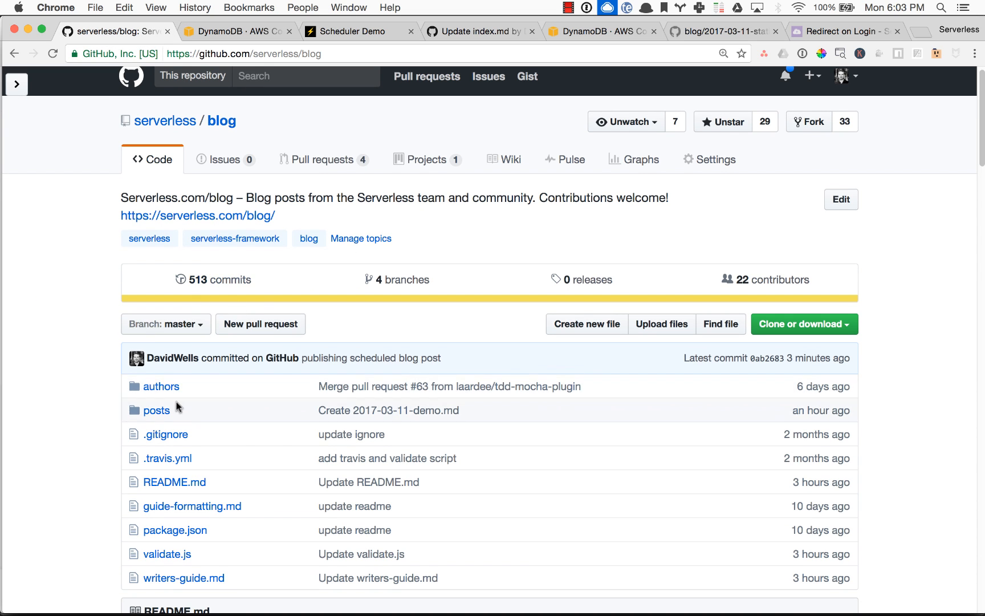
left_click(353, 31)
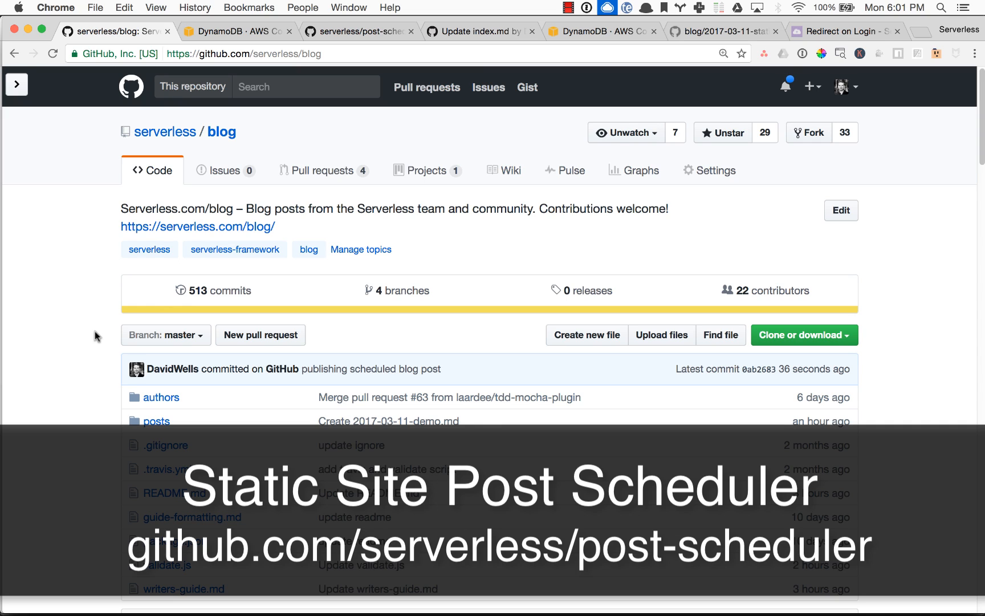
left_click(358, 30)
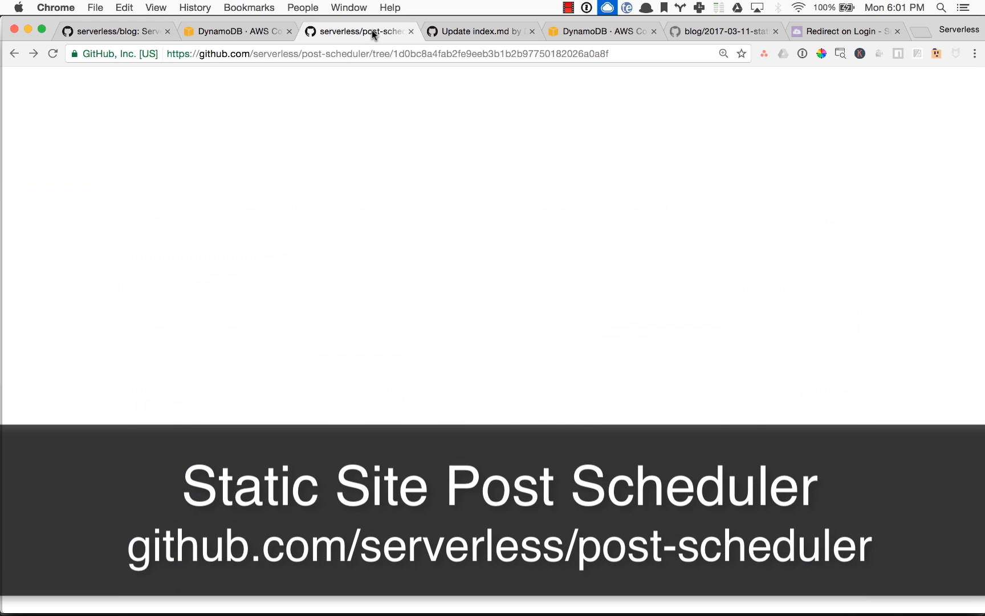